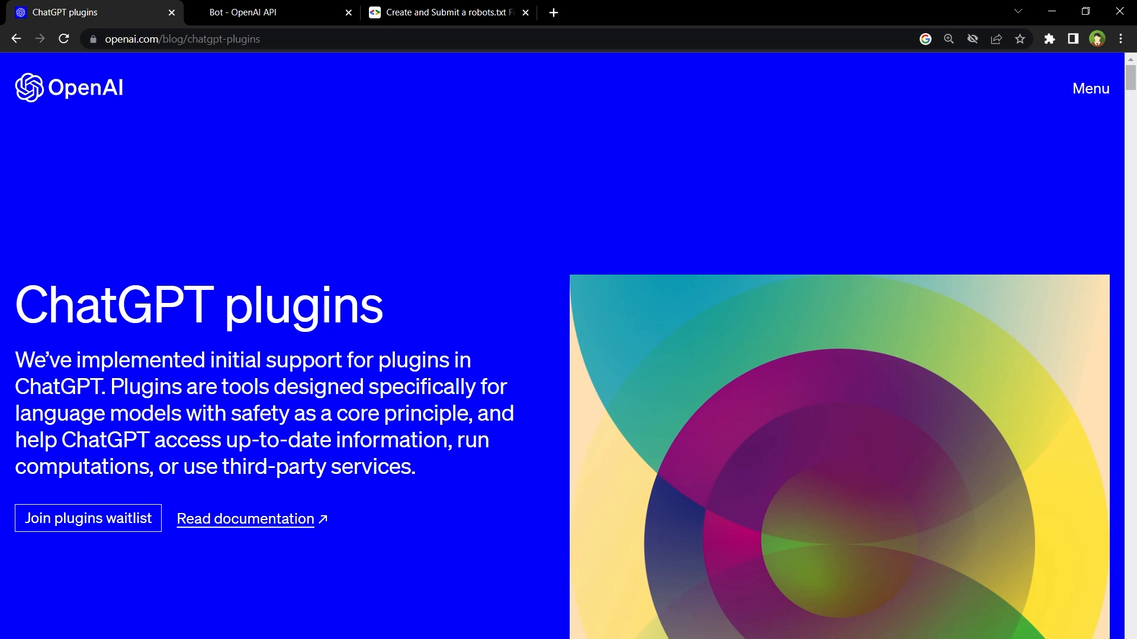
Step: Scroll the ChatGPT plugins post down to the Expedia, KAYAK and OpenTable partner cards
scroll("down", 3)
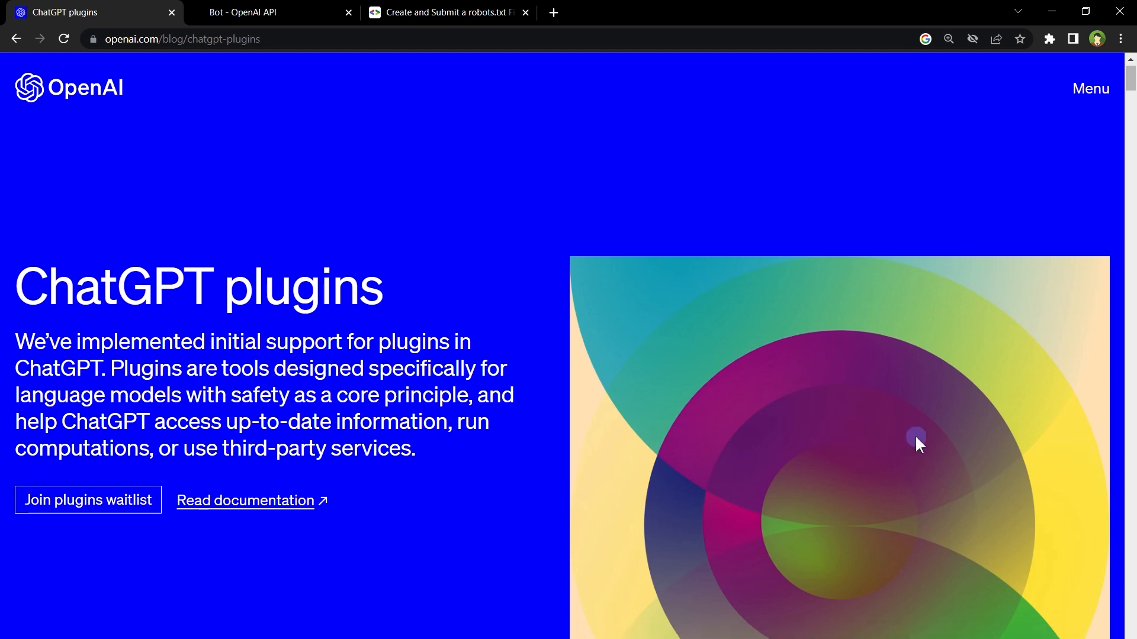
scroll("down", 3)
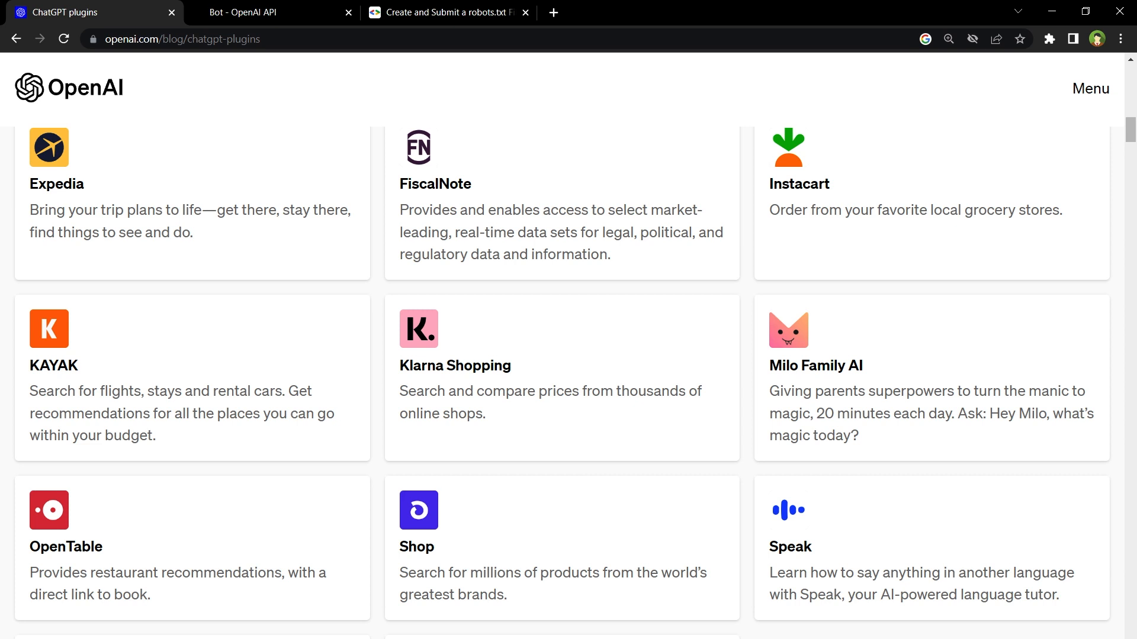
Step: Go to the 'Bot - OpenAI API' docs and reach its robots.txt examples
left_click(251, 12)
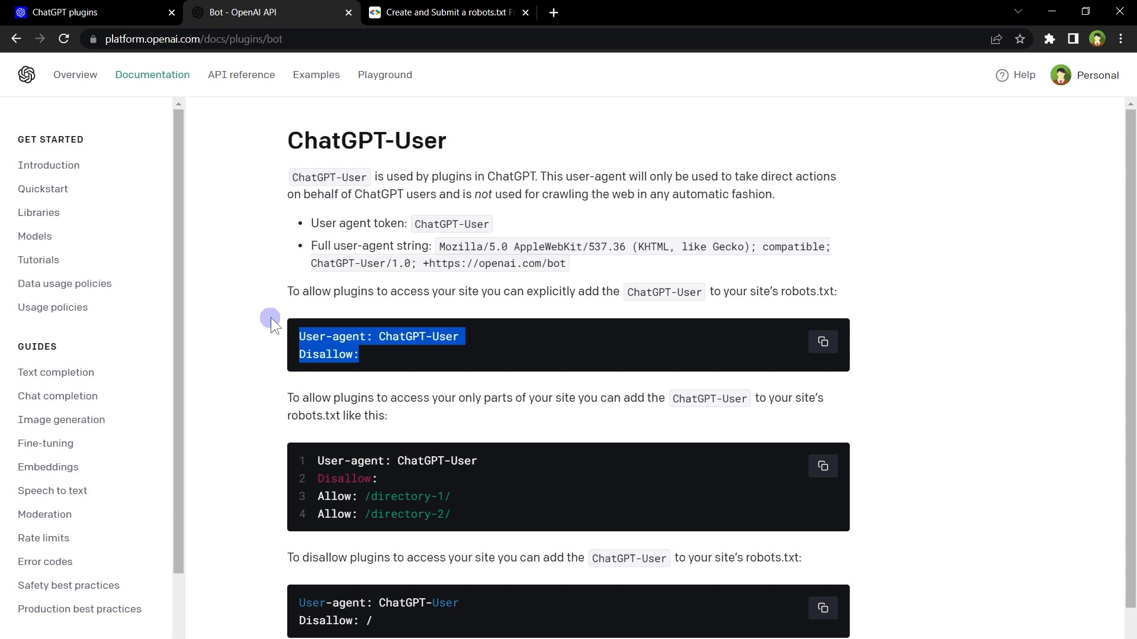
scroll("down", 3)
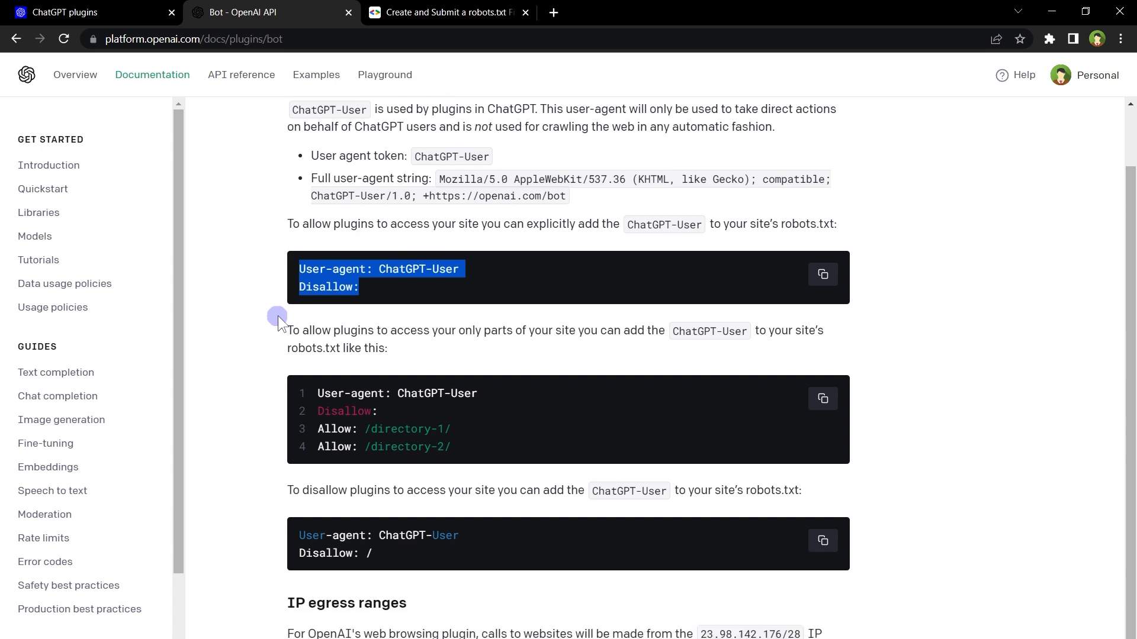
scroll("down", 3)
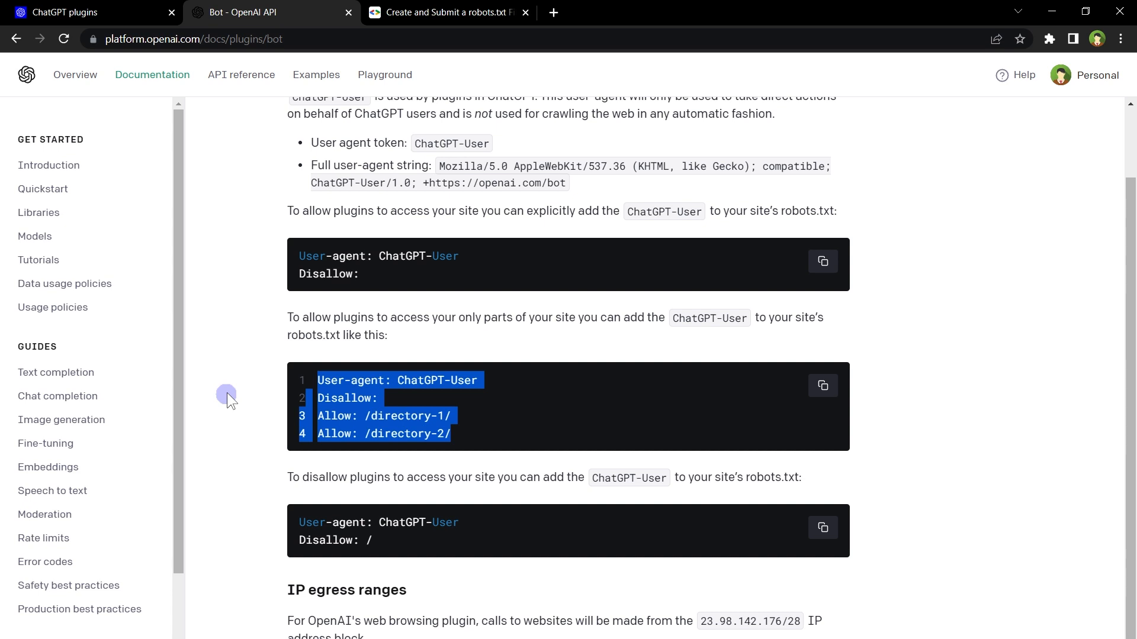
Step: Highlight the Allow lines, then the partial-access robots.txt example
left_click(378, 415)
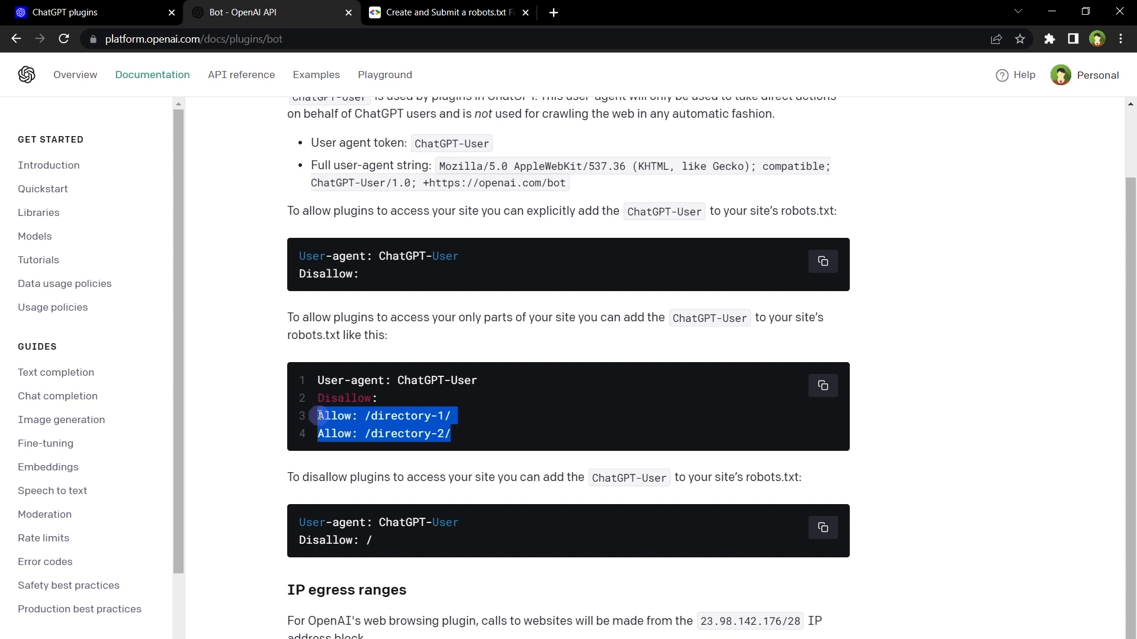
left_click(313, 380)
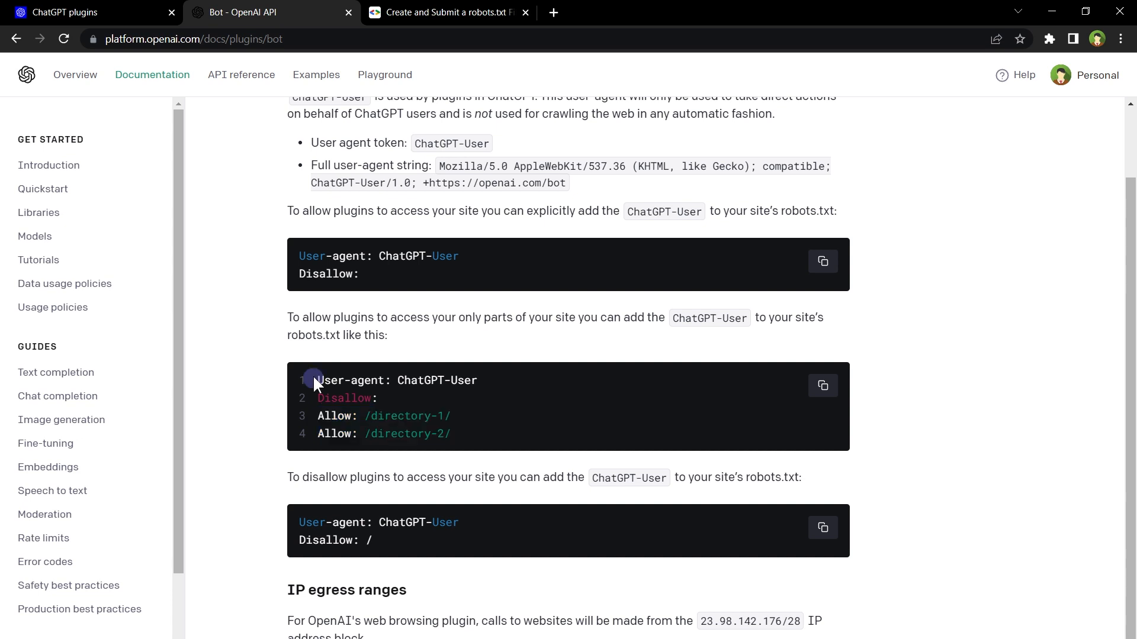
left_click_drag(314, 380, 511, 371)
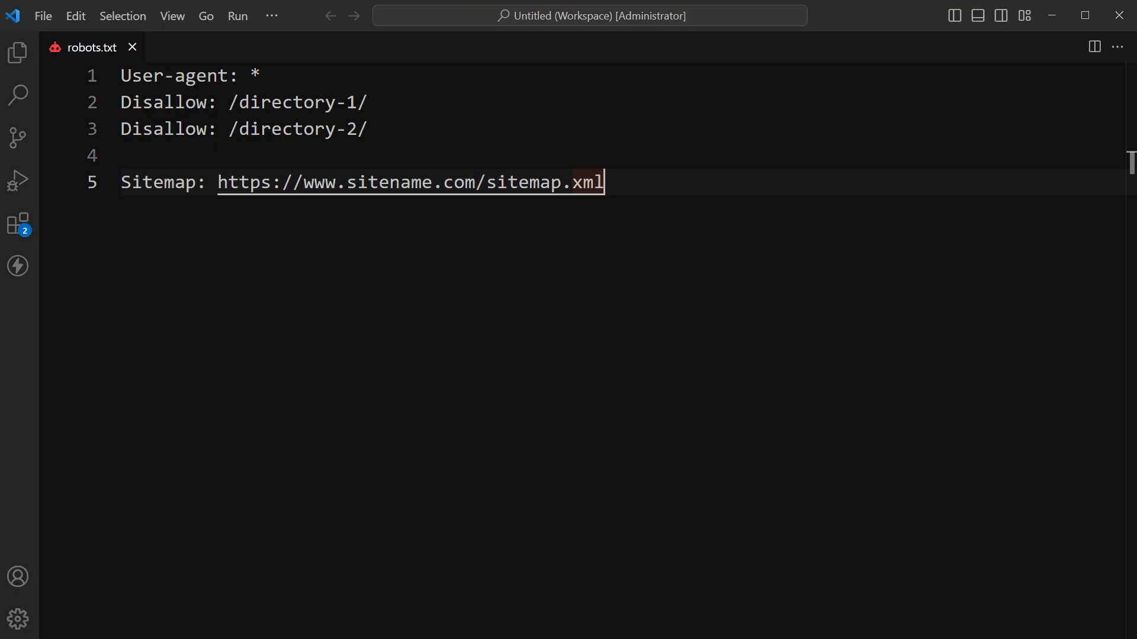
mouse_move(421, 317)
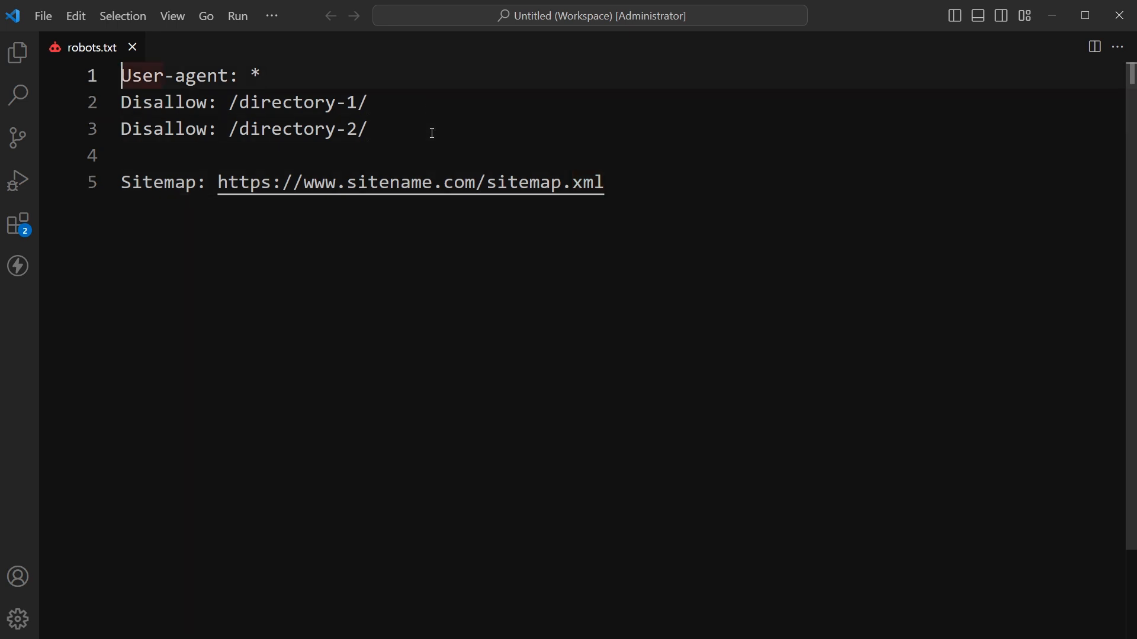
Step: Type 'User-agent: ChatGPT-User' on line 1 of robots.txt
type("User-agent: ChatGPT-User")
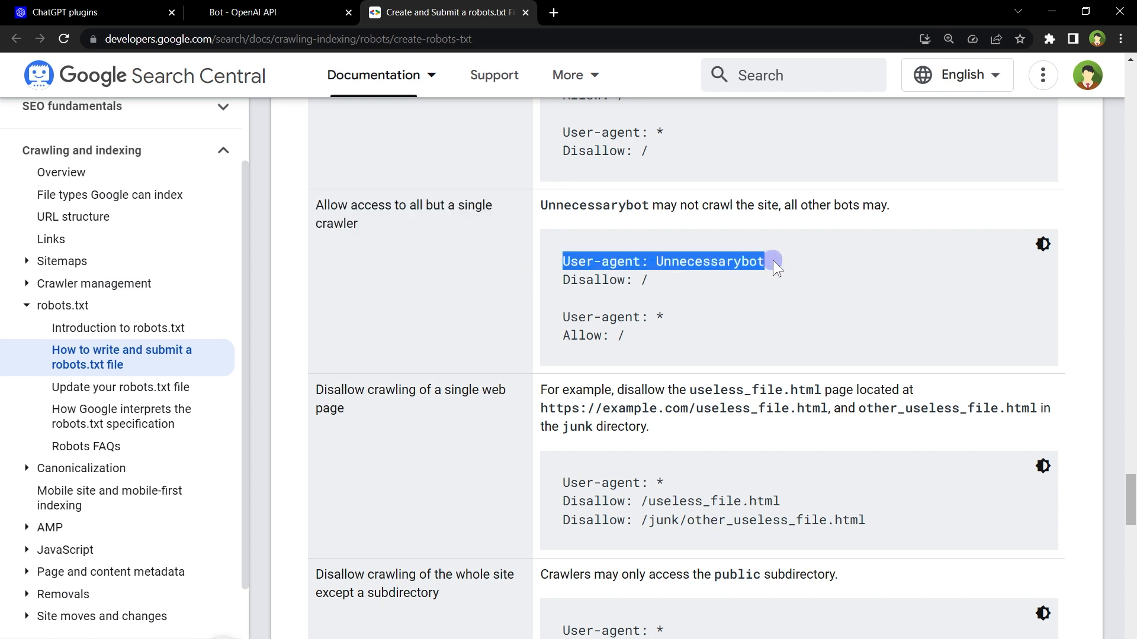
Step: Highlight the User-agent and Disallow lines blocking Unnecessarybot in Google's robots.txt guide
left_click_drag(772, 261, 562, 280)
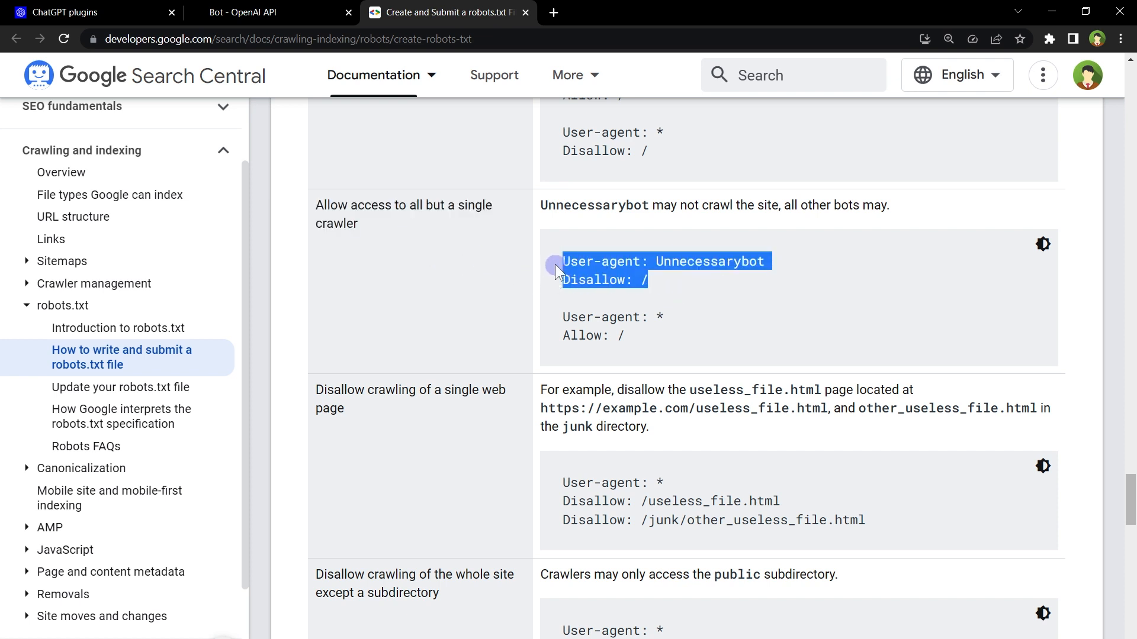
mouse_move(553, 291)
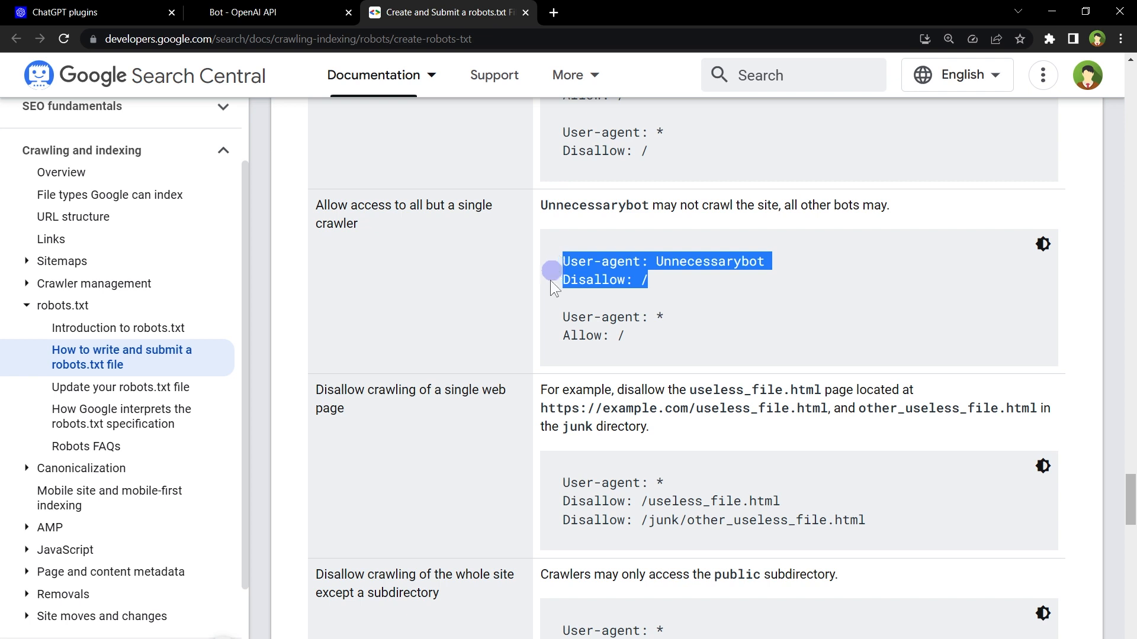